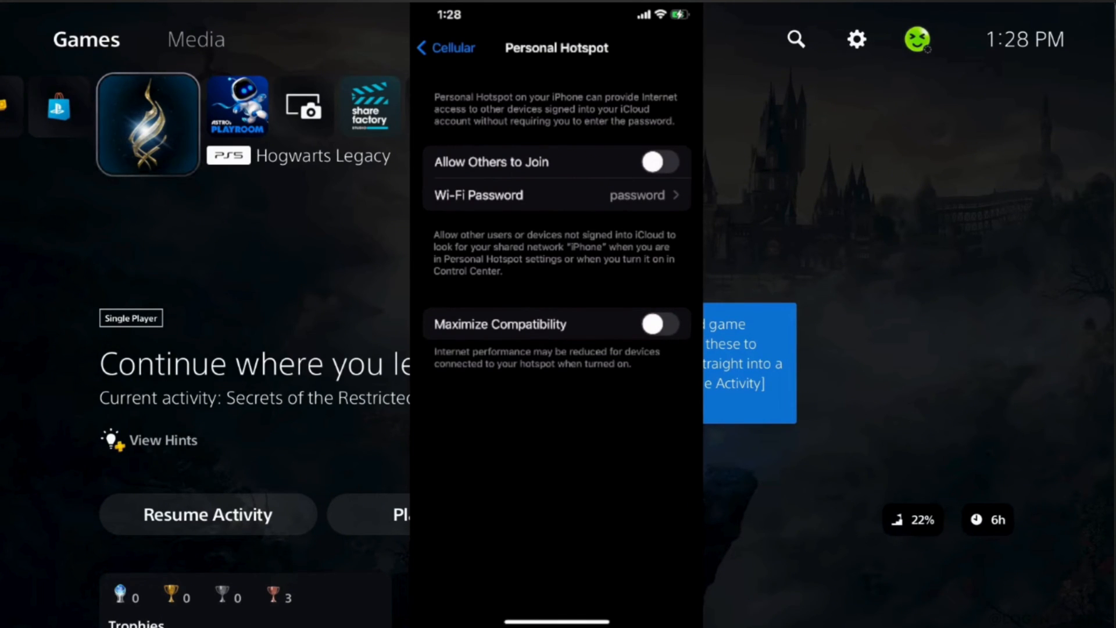
Allow others to join the iPhone hotspot, then reach the PS5 Network settings page
{"action": "left_click", "coordinate": [661, 161]}
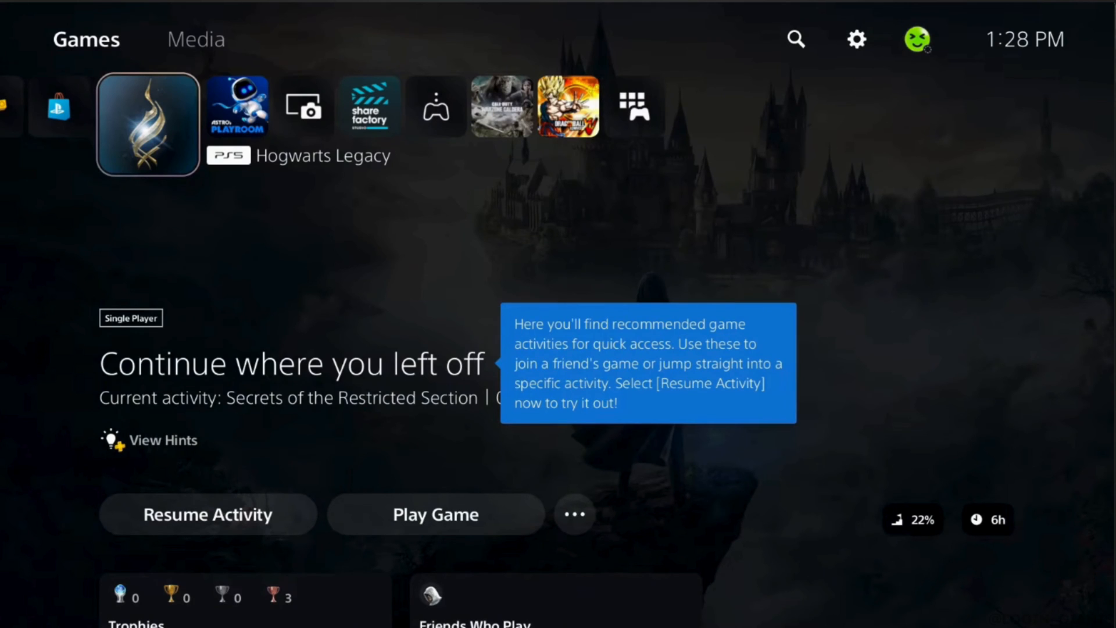
{"action": "left_click", "coordinate": [857, 39]}
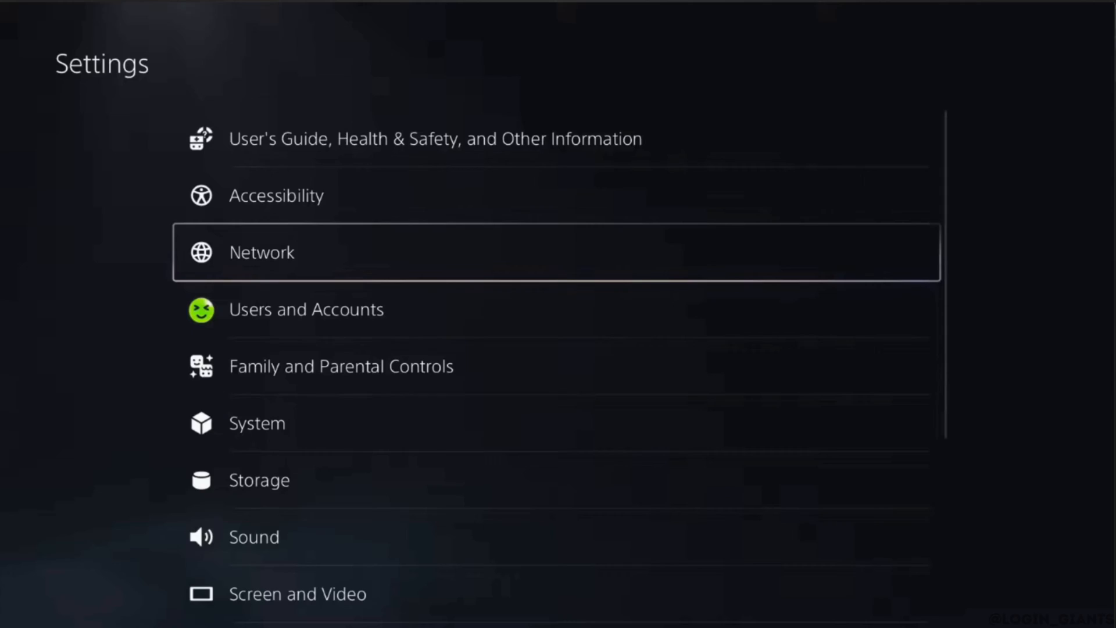
{"action": "left_click", "coordinate": [262, 252]}
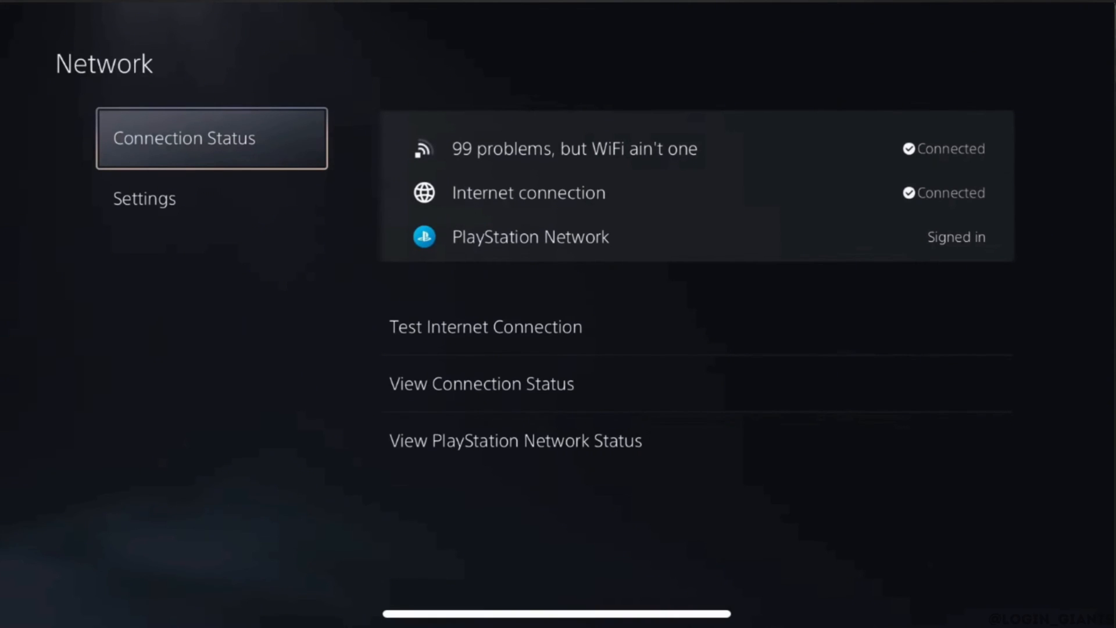
{"action": "left_click", "coordinate": [144, 197]}
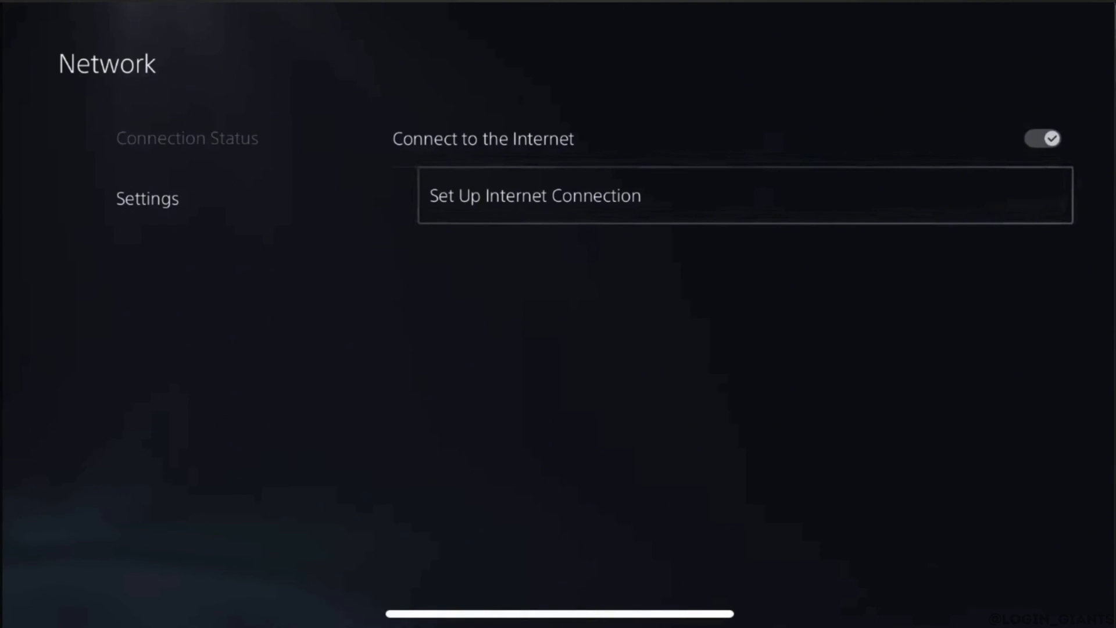
Choose the iPhone network under Set Up Internet Connection and confirm its hotspot password
{"action": "left_click", "coordinate": [535, 195]}
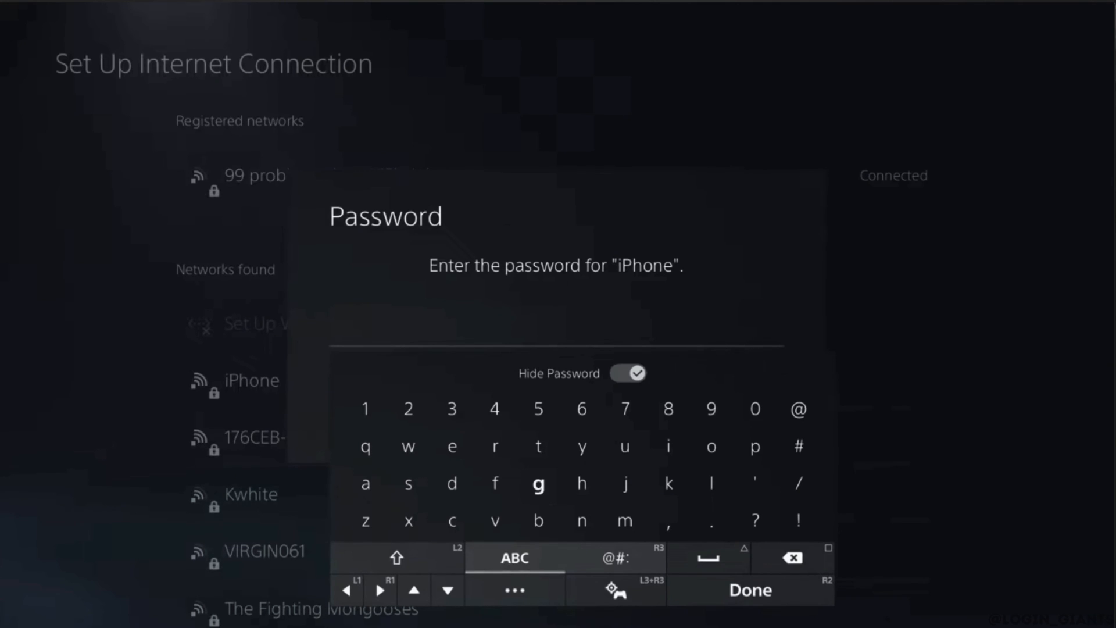
{"action": "left_click", "coordinate": [748, 590]}
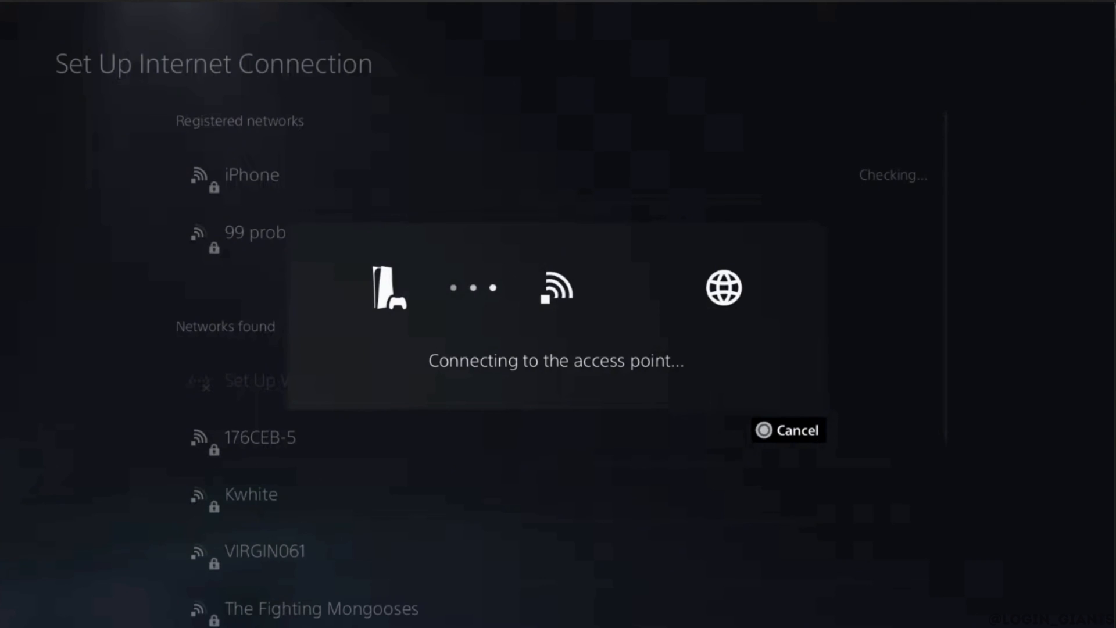